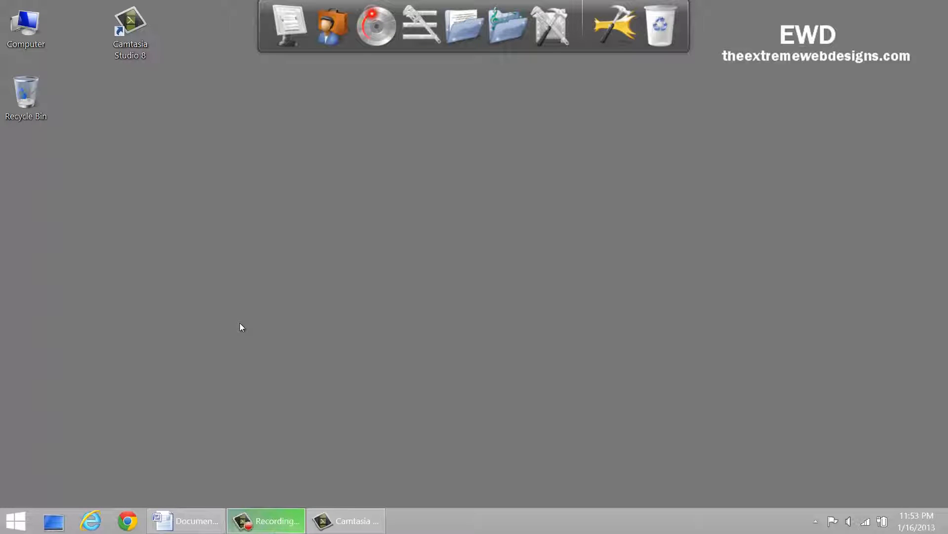
{"action": "mouse_move", "coordinate": [230, 327]}
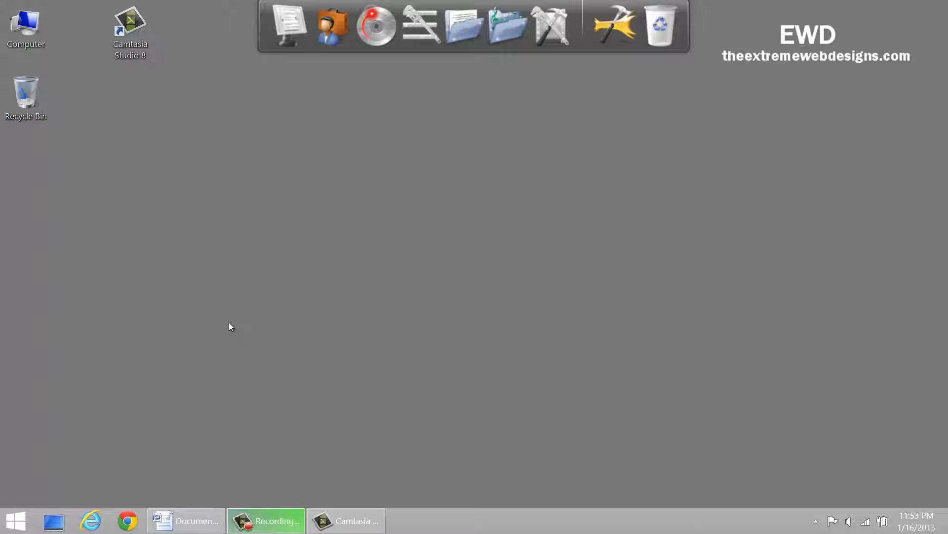
{"action": "mouse_move", "coordinate": [229, 327]}
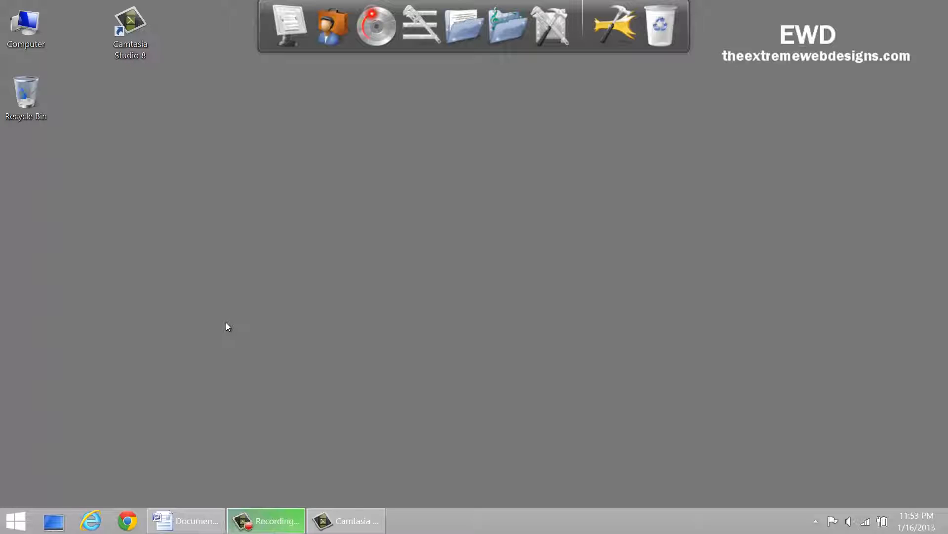
{"action": "mouse_move", "coordinate": [225, 332]}
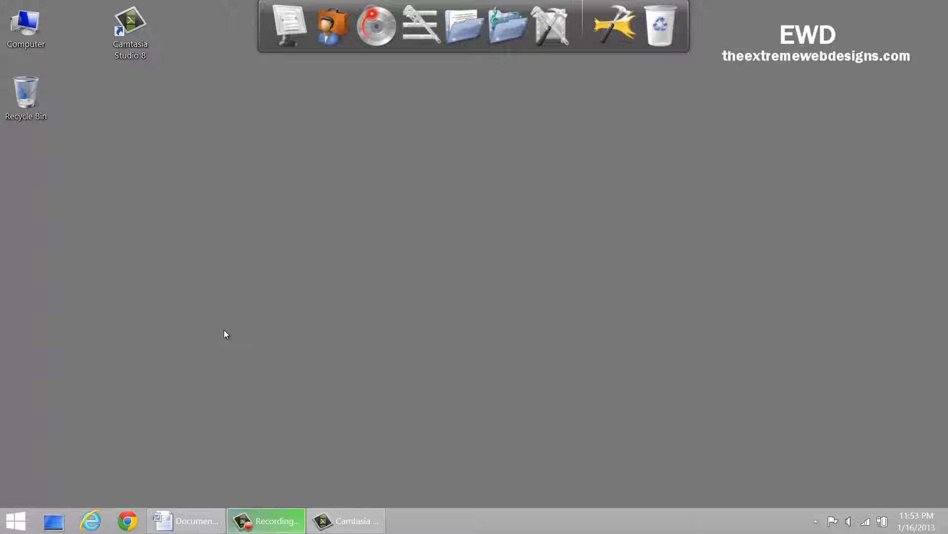
{"action": "mouse_move", "coordinate": [217, 530]}
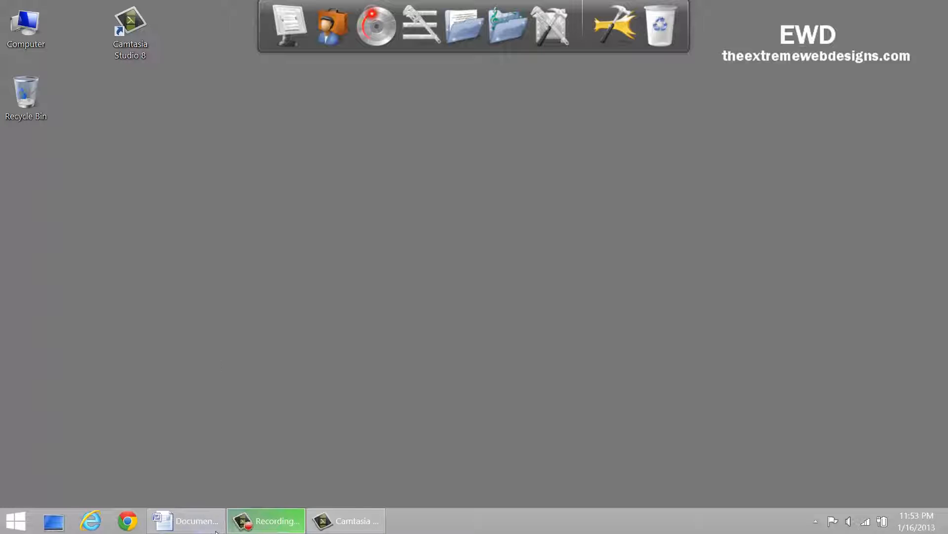
Restore the Word resume from the taskbar and review it through experience and education, returning to the top
{"action": "left_click", "coordinate": [186, 520]}
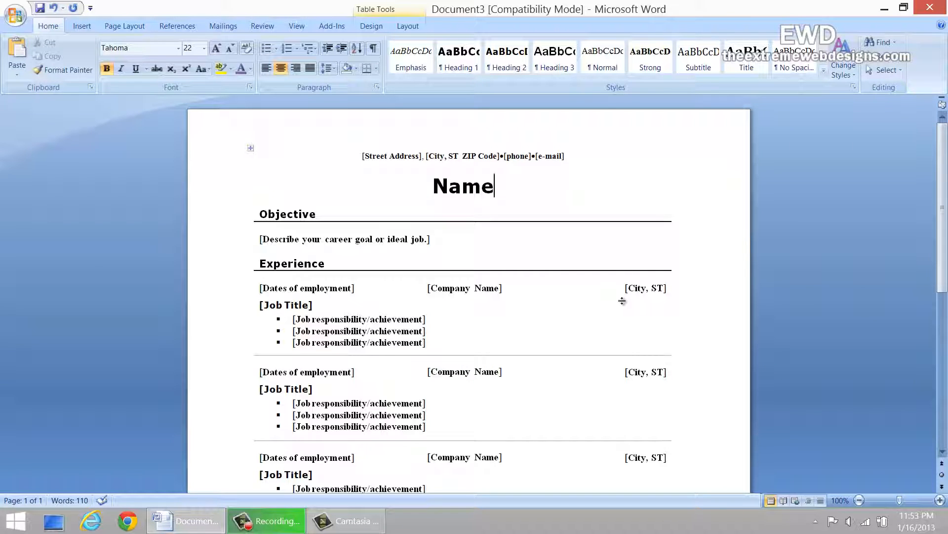
{"action": "scroll", "scroll_direction": "down", "scroll_amount": 3}
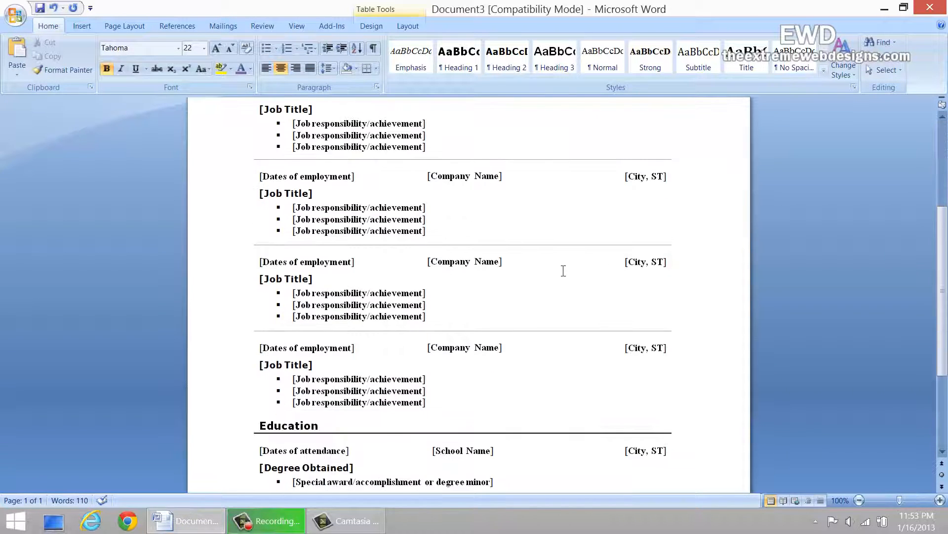
{"action": "scroll", "scroll_direction": "up", "scroll_amount": 3}
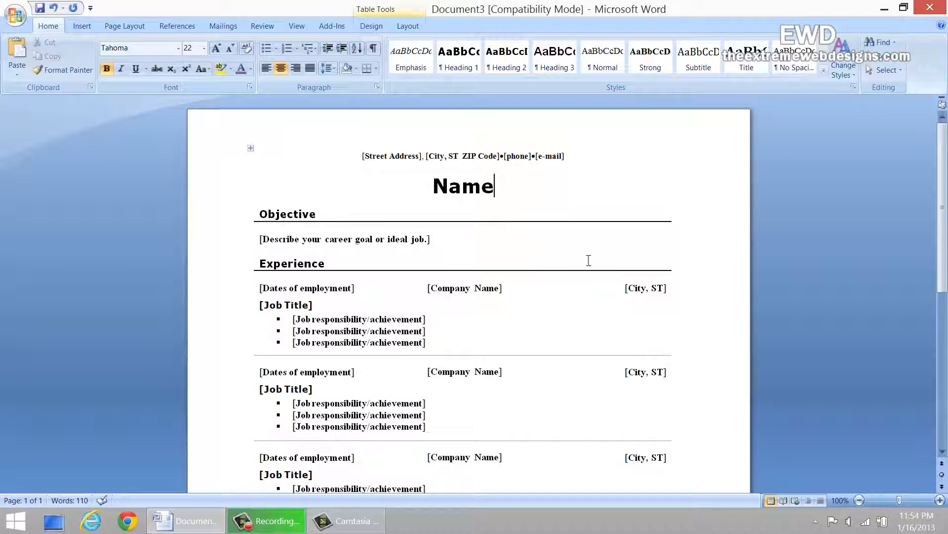
{"action": "mouse_move", "coordinate": [568, 312]}
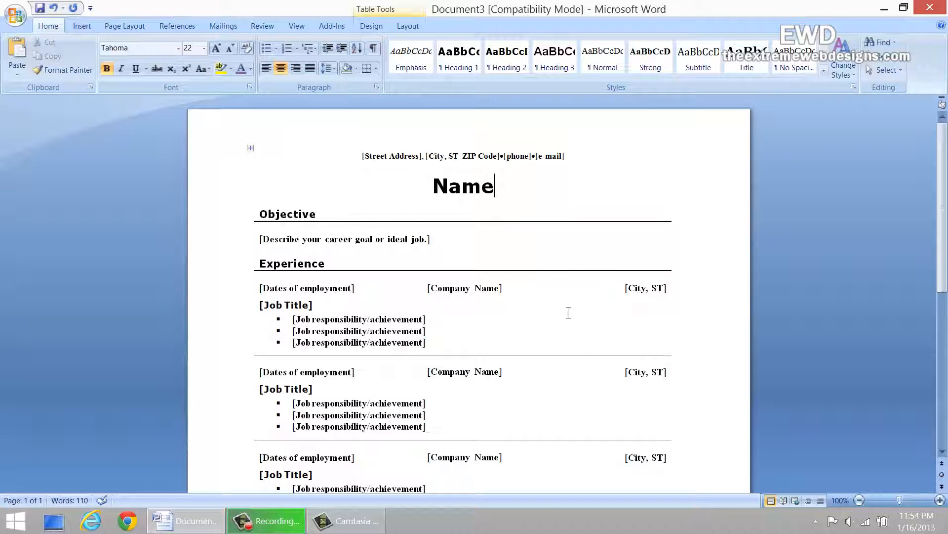
{"action": "mouse_move", "coordinate": [552, 306]}
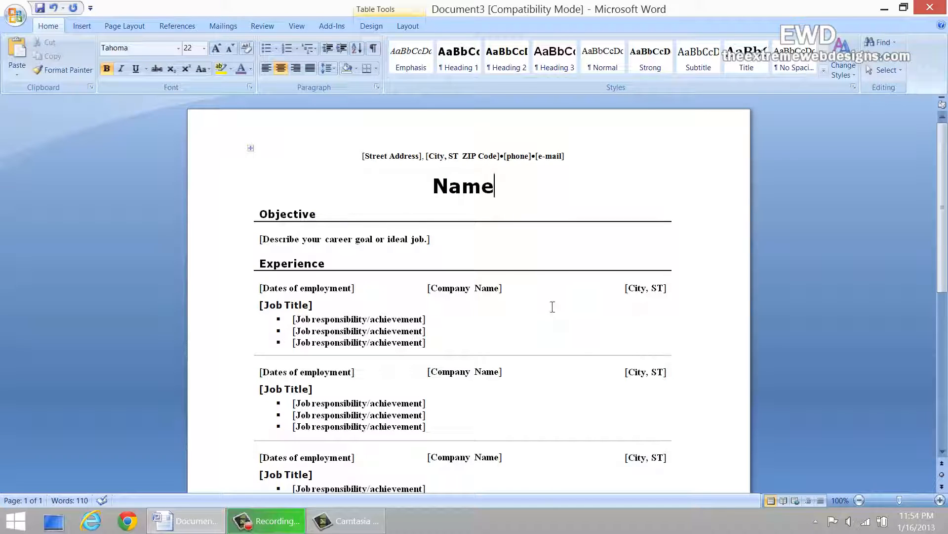
{"action": "mouse_move", "coordinate": [69, 18]}
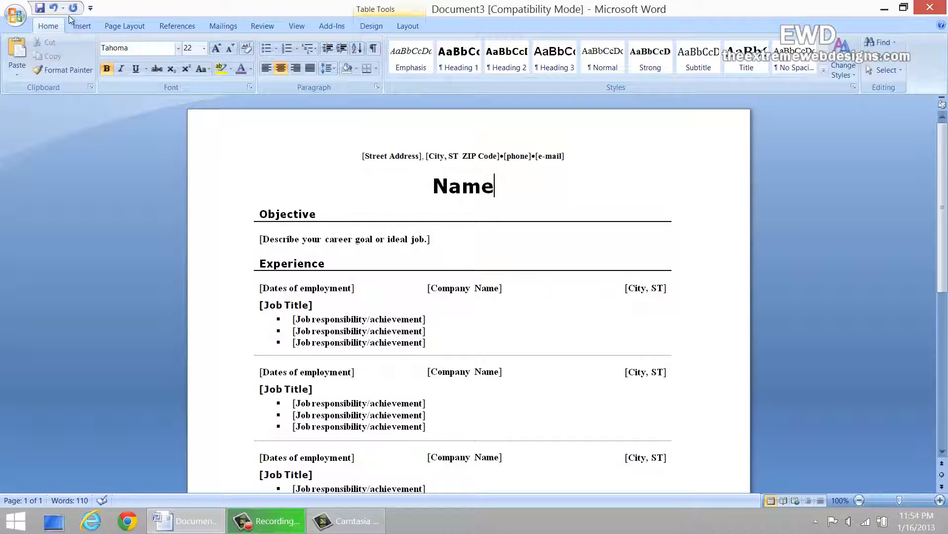
{"action": "mouse_move", "coordinate": [15, 12]}
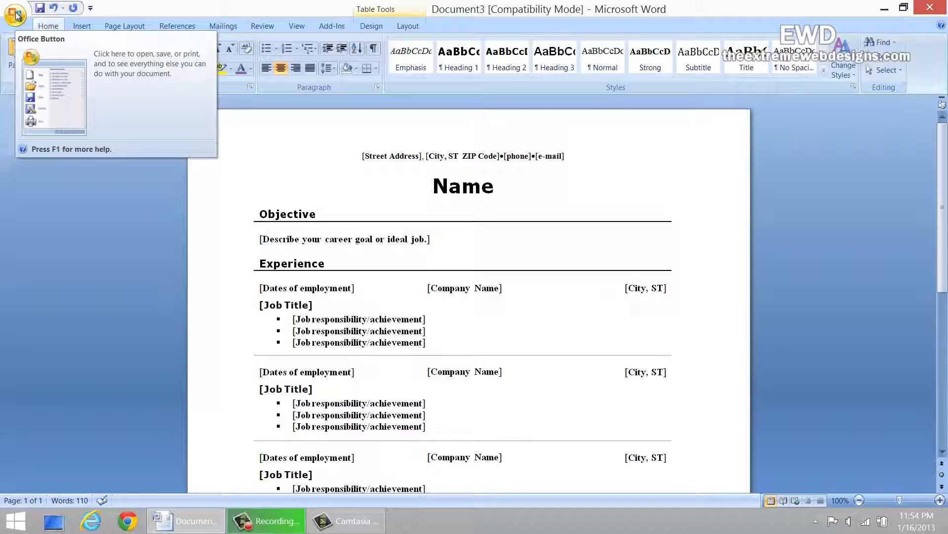
Start publishing the resume as PDF or XPS via the Office Button's Save As menu
{"action": "left_click", "coordinate": [15, 15]}
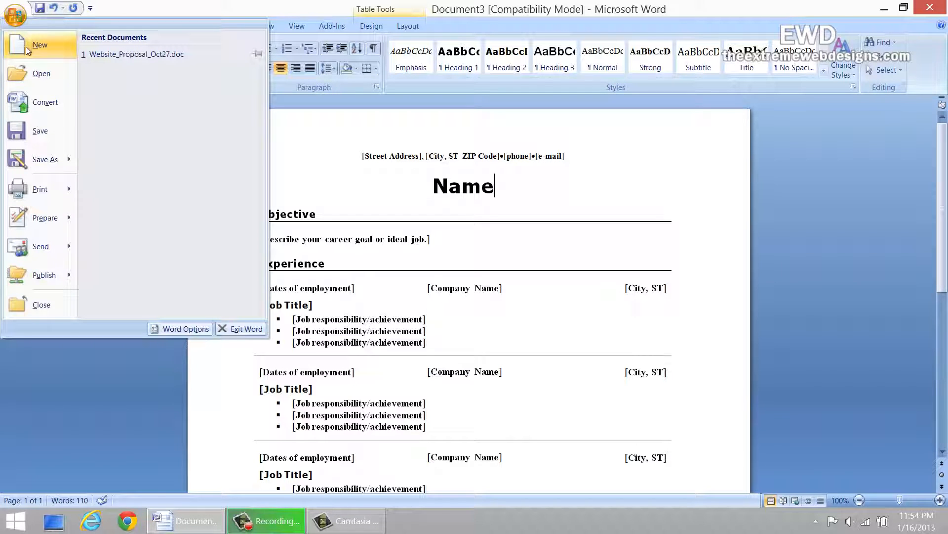
{"action": "left_click", "coordinate": [44, 159]}
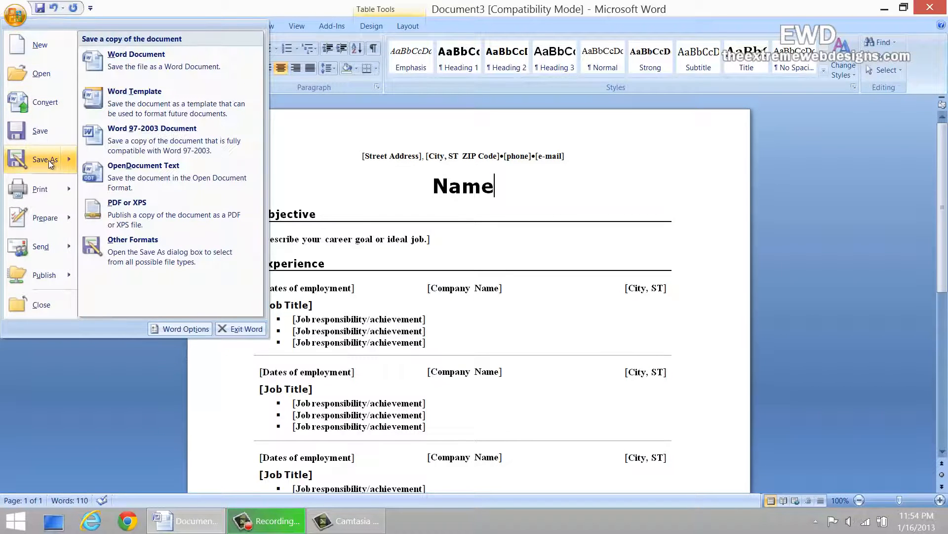
{"action": "mouse_move", "coordinate": [40, 148]}
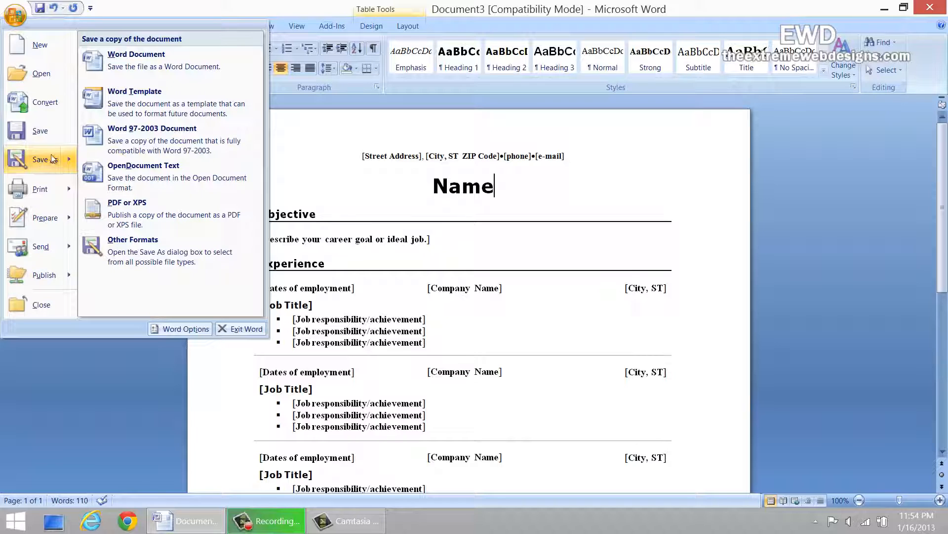
{"action": "mouse_move", "coordinate": [127, 213]}
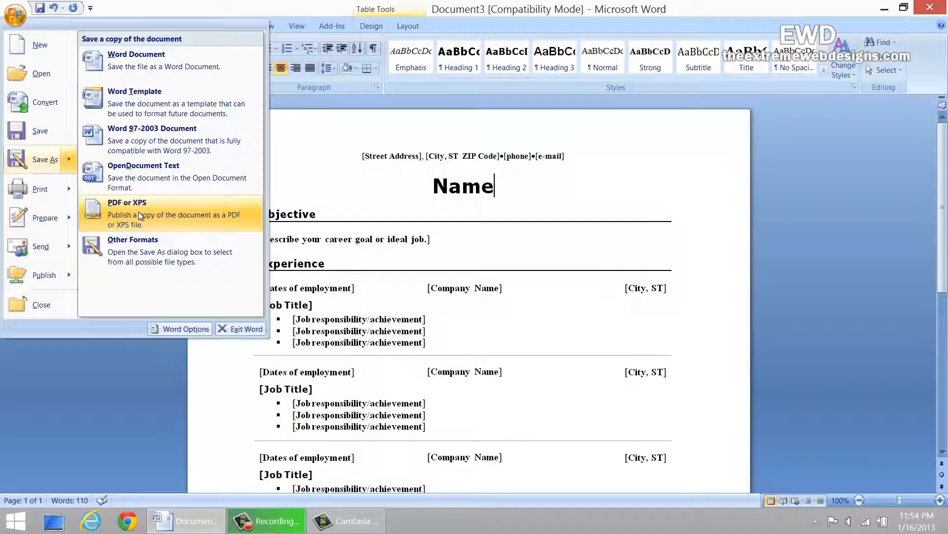
{"action": "left_click", "coordinate": [128, 213]}
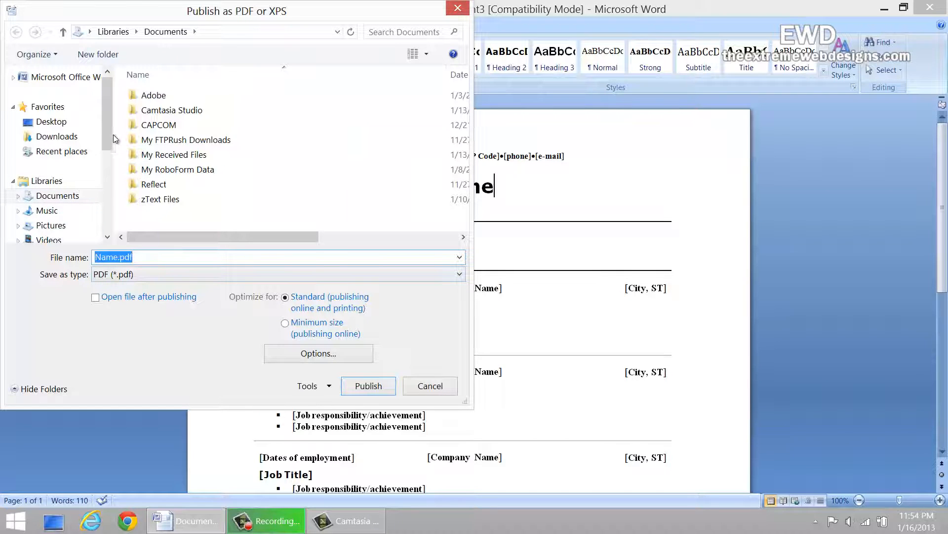
Publish the resume to drive F's Test folder as Test PDF.pdf, keeping the PDF (*.pdf) type
{"action": "scroll", "scroll_direction": "down", "scroll_amount": 3}
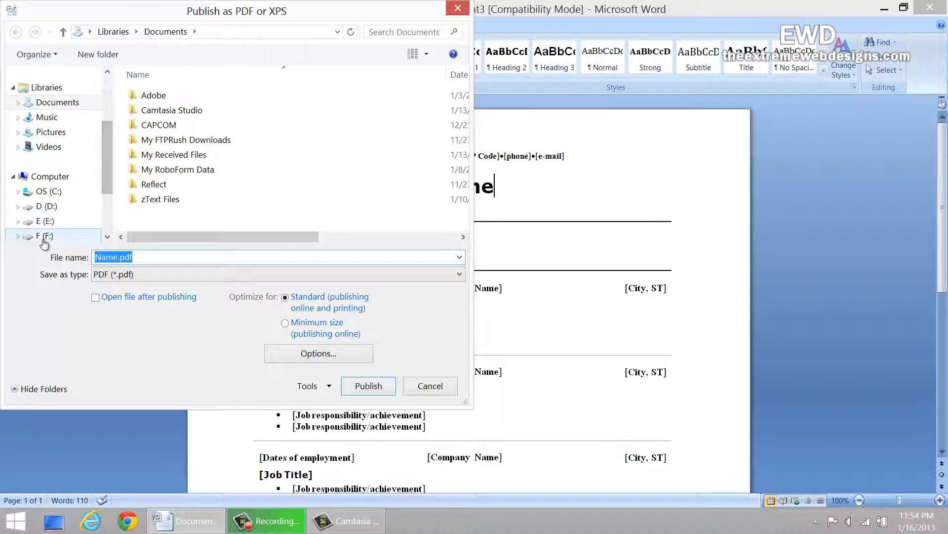
{"action": "left_click", "coordinate": [44, 236]}
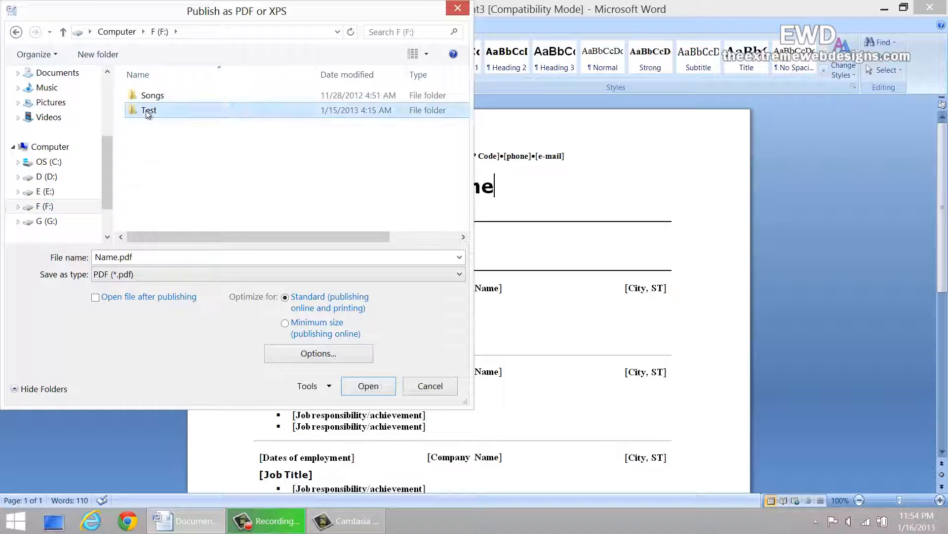
{"action": "double_click", "coordinate": [149, 110]}
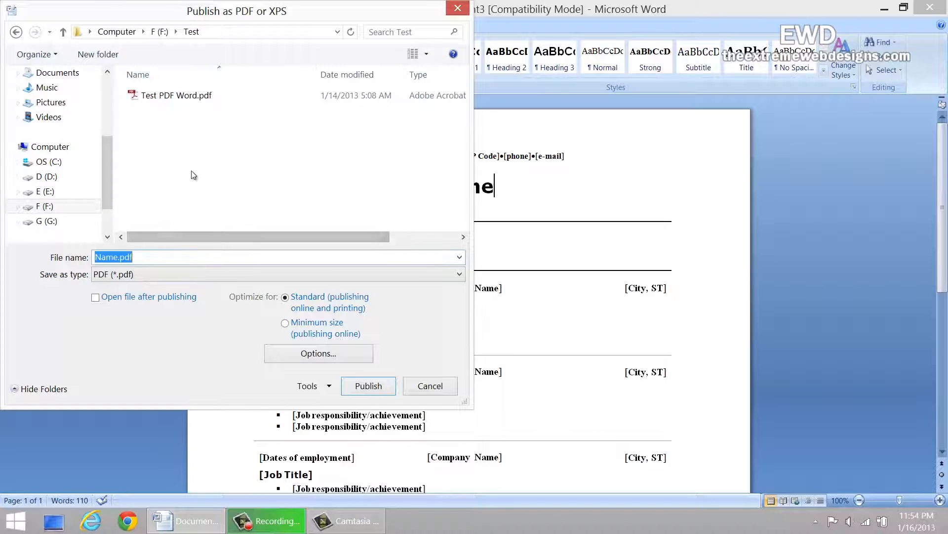
{"action": "type", "text": "Test PDF"}
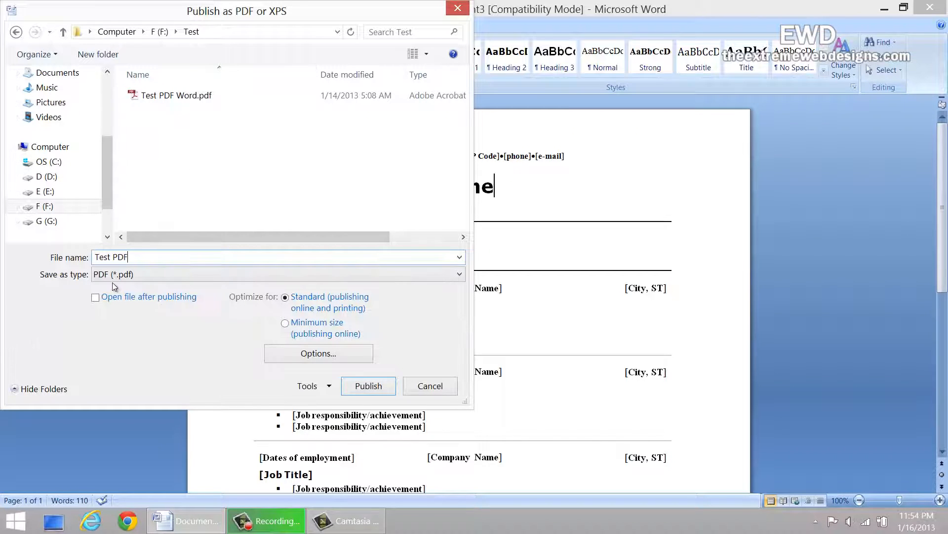
{"action": "left_click", "coordinate": [457, 274]}
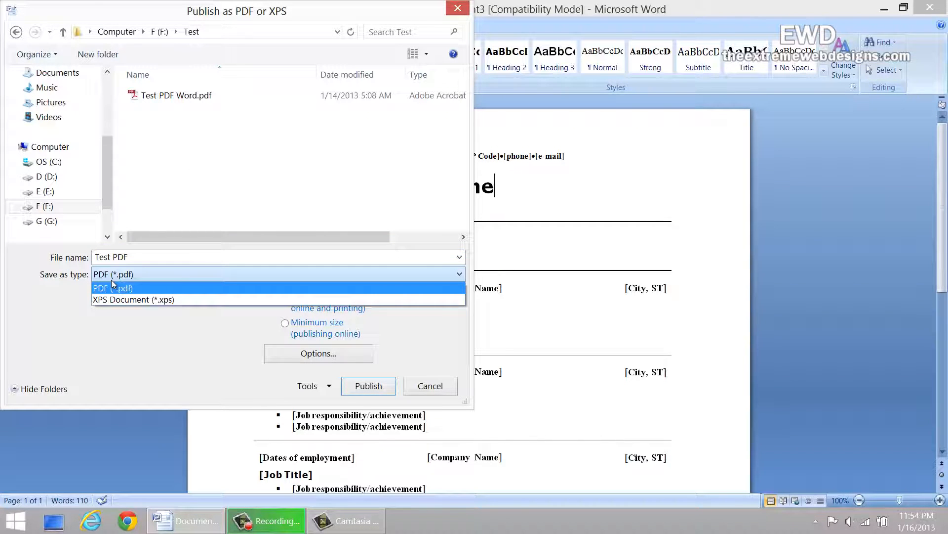
{"action": "mouse_move", "coordinate": [76, 291]}
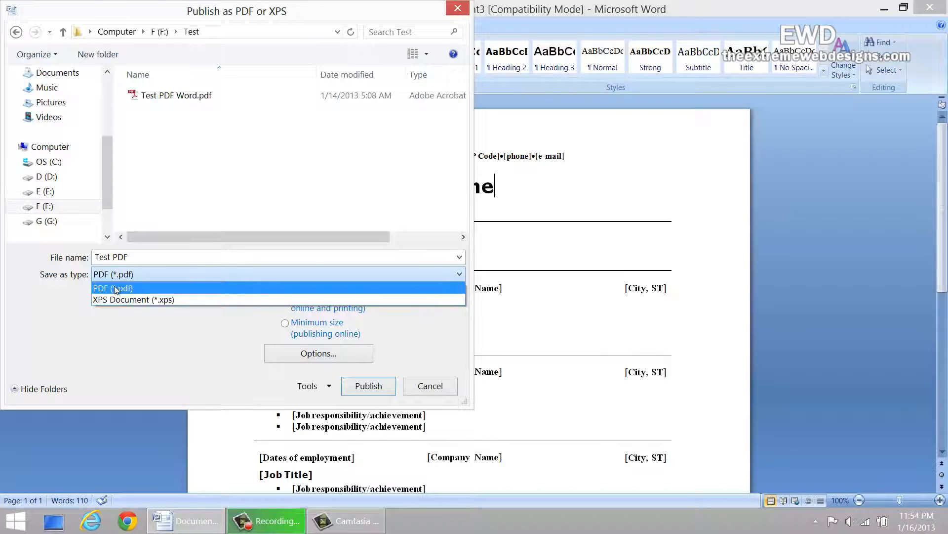
{"action": "left_click", "coordinate": [113, 287]}
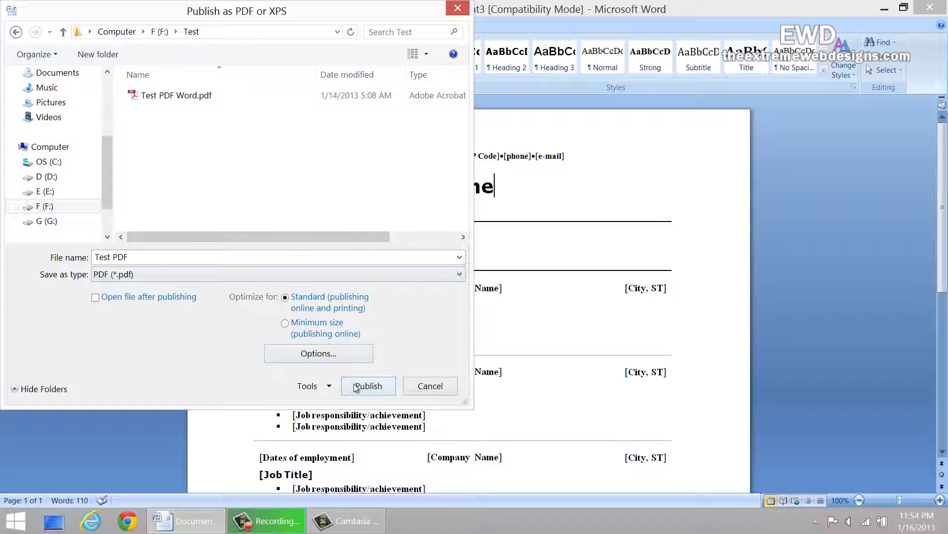
{"action": "left_click", "coordinate": [368, 385]}
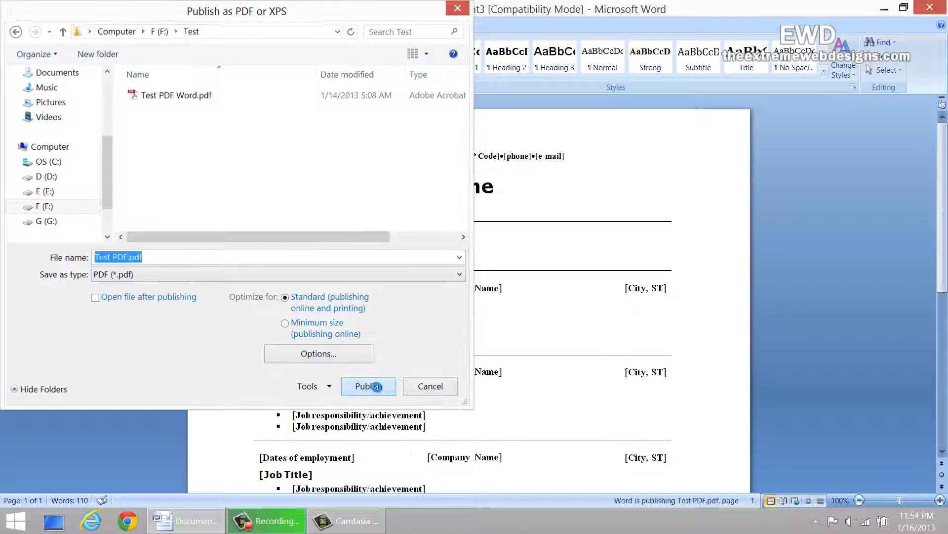
{"action": "left_click", "coordinate": [368, 386]}
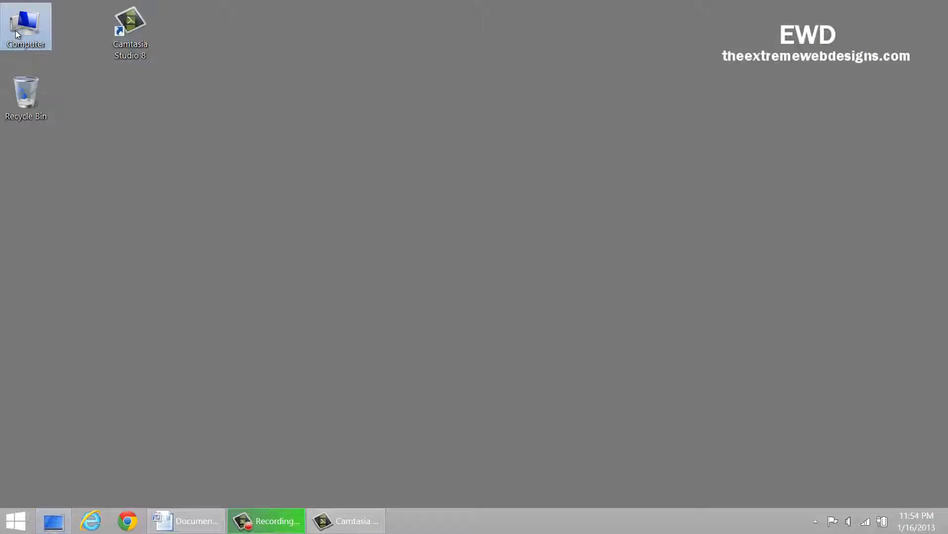
Browse from Computer to F:\Test and open the new Test PDF.pdf in Adobe Reader
{"action": "double_click", "coordinate": [26, 25]}
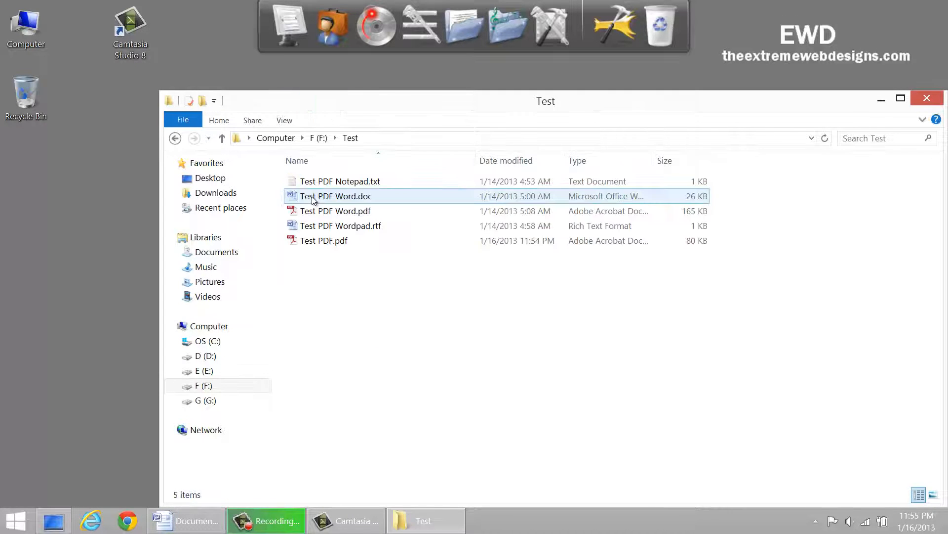
{"action": "left_click", "coordinate": [325, 240]}
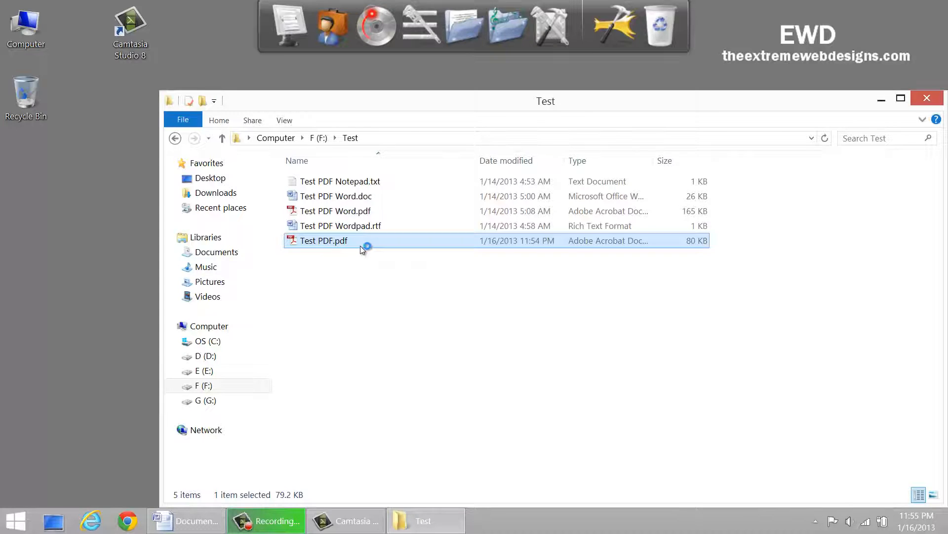
{"action": "double_click", "coordinate": [323, 240]}
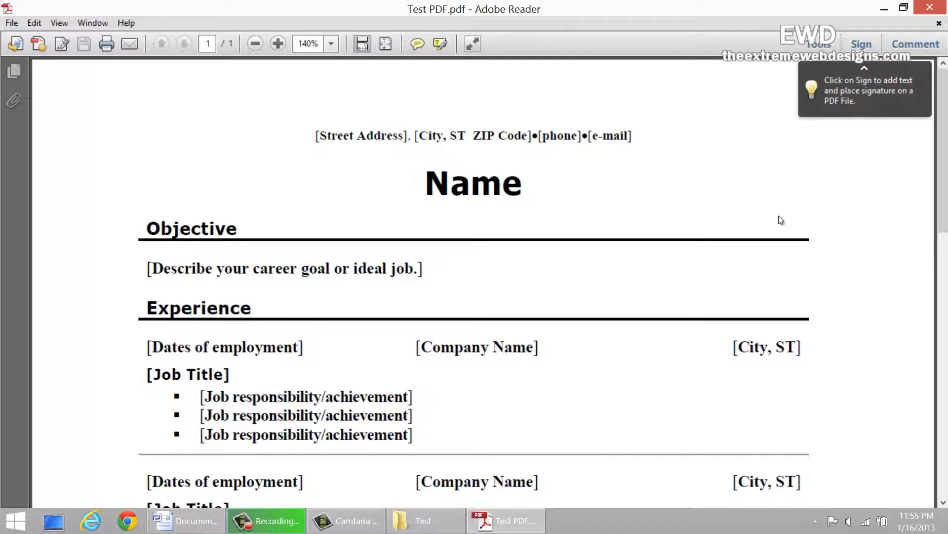
{"action": "mouse_move", "coordinate": [507, 304]}
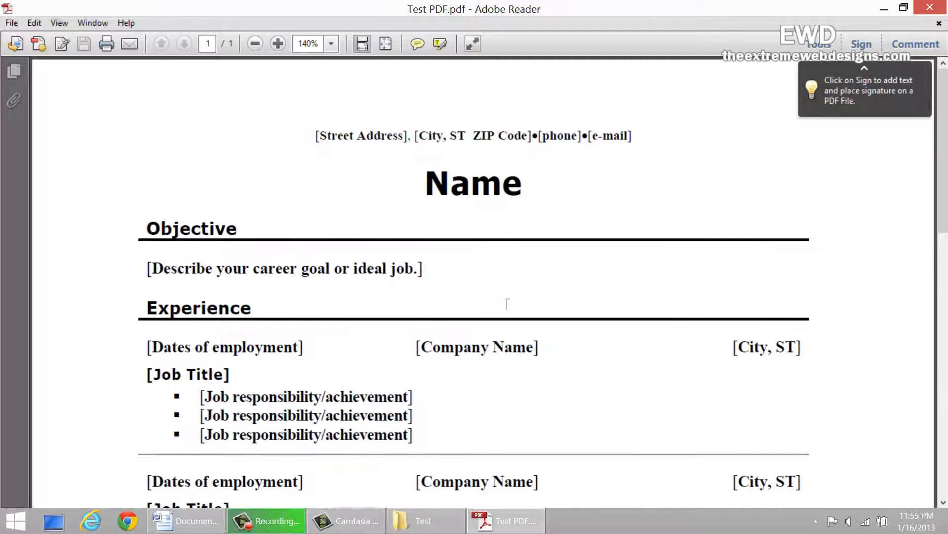
Alternate between the Word original and the PDF, comparing the resume section by section and ending at its top
{"action": "left_click", "coordinate": [185, 520]}
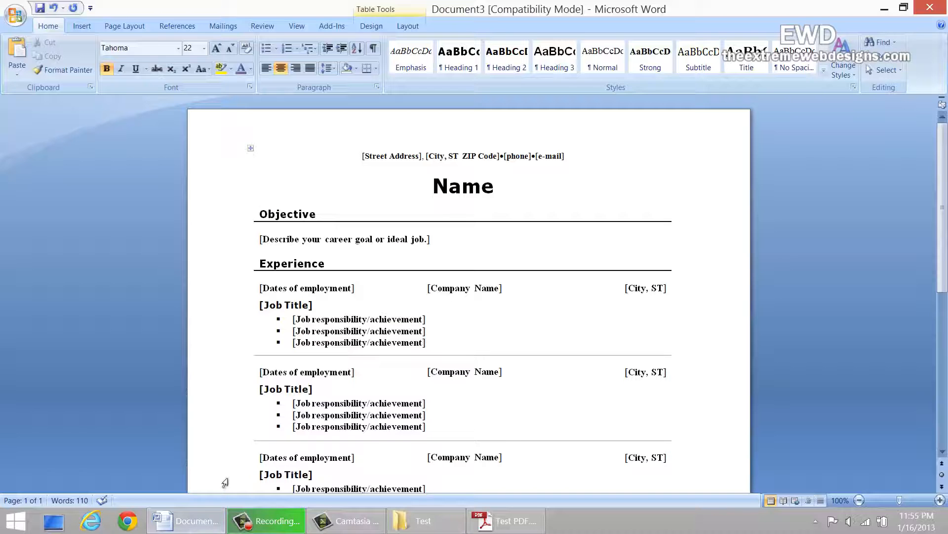
{"action": "left_click", "coordinate": [493, 186]}
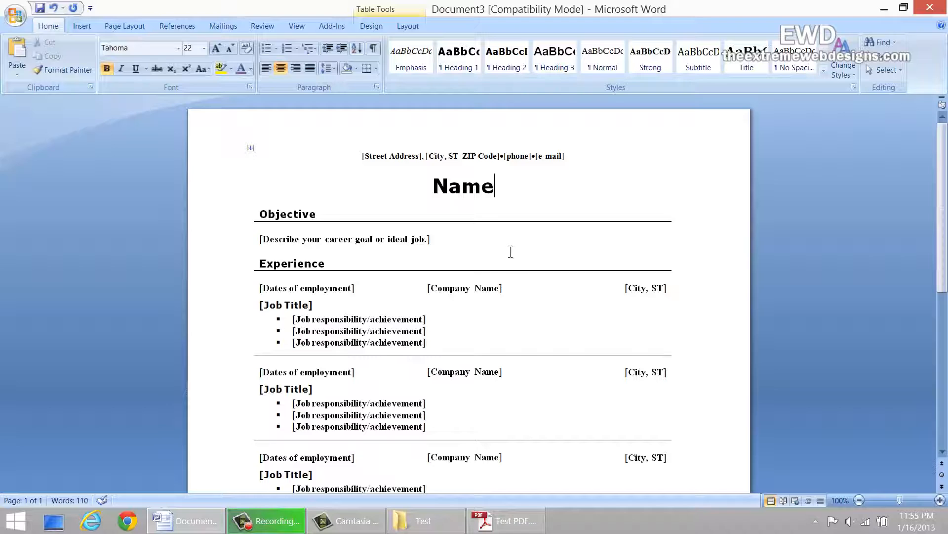
{"action": "left_click", "coordinate": [505, 521]}
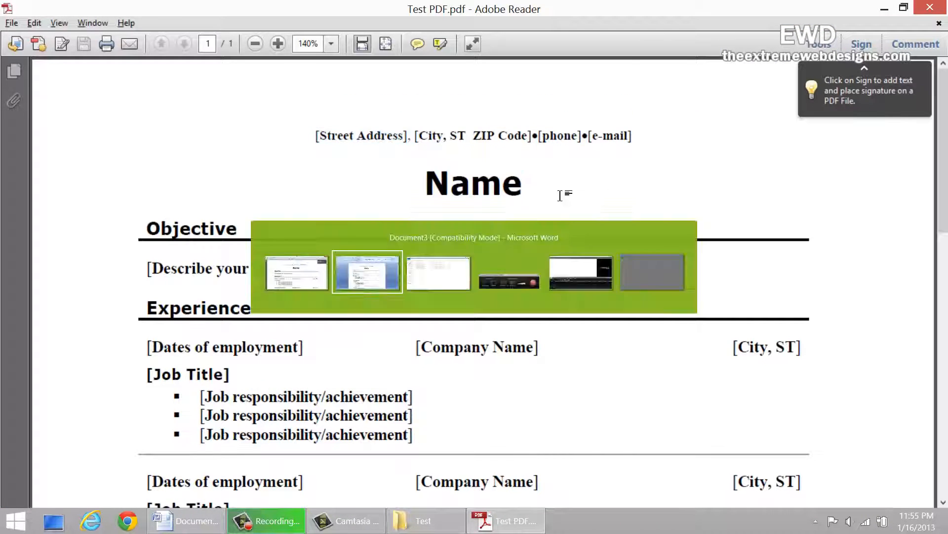
{"action": "left_click", "coordinate": [366, 273]}
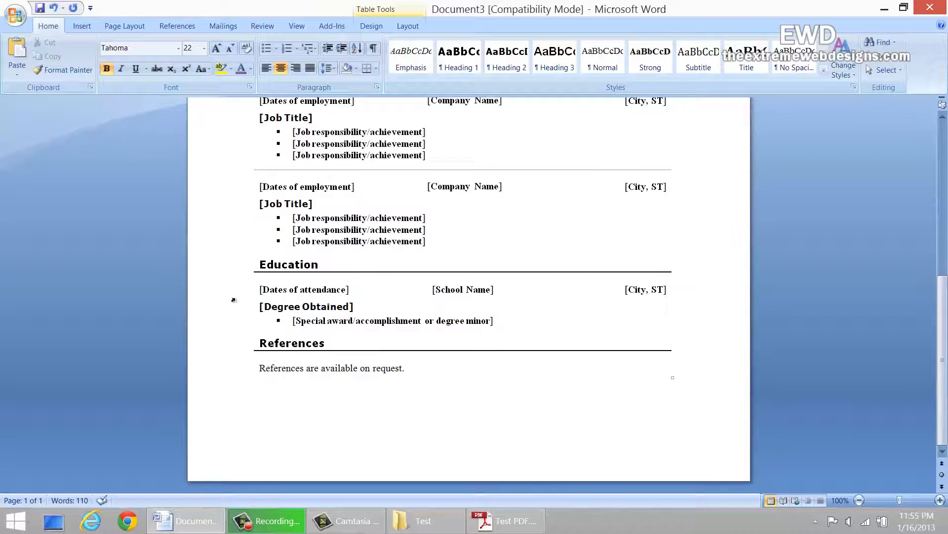
{"action": "left_click", "coordinate": [507, 521]}
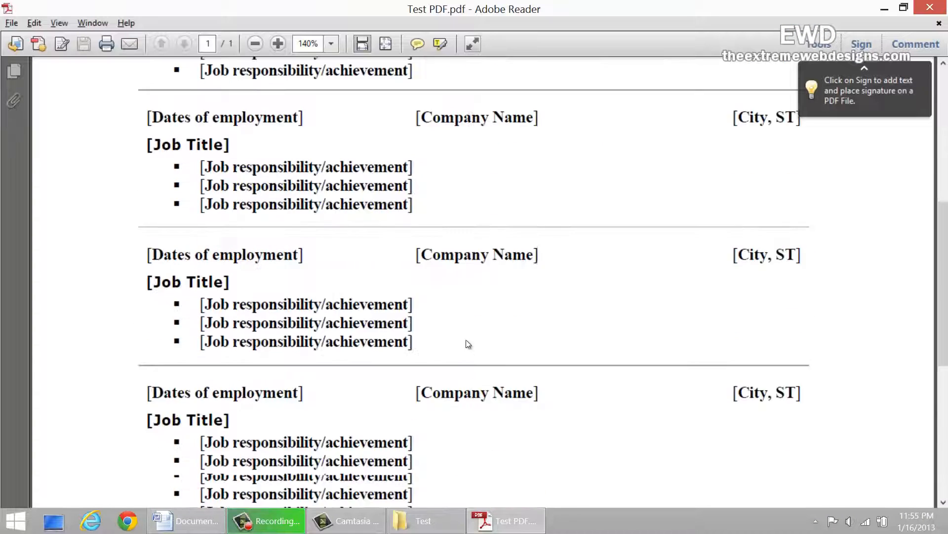
{"action": "scroll", "scroll_direction": "down", "scroll_amount": 3}
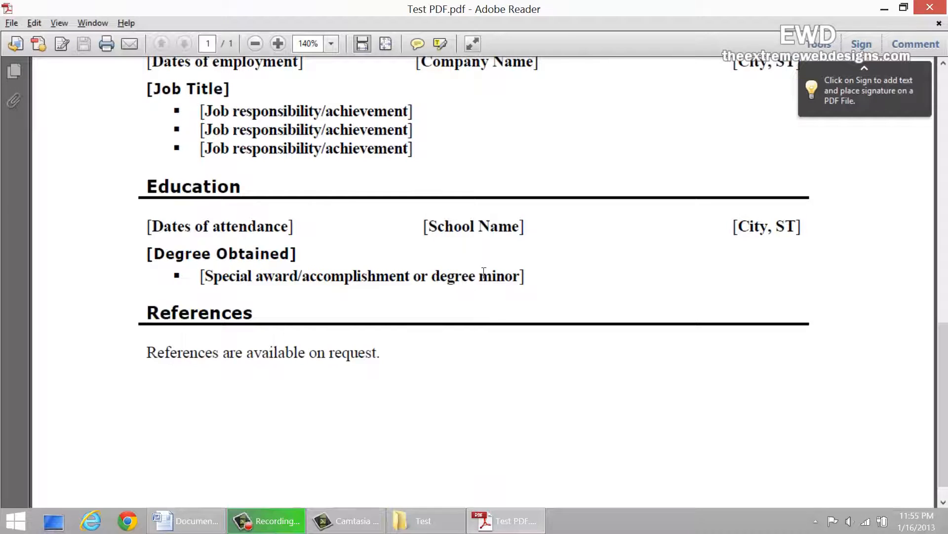
{"action": "scroll", "scroll_direction": "up", "scroll_amount": 3}
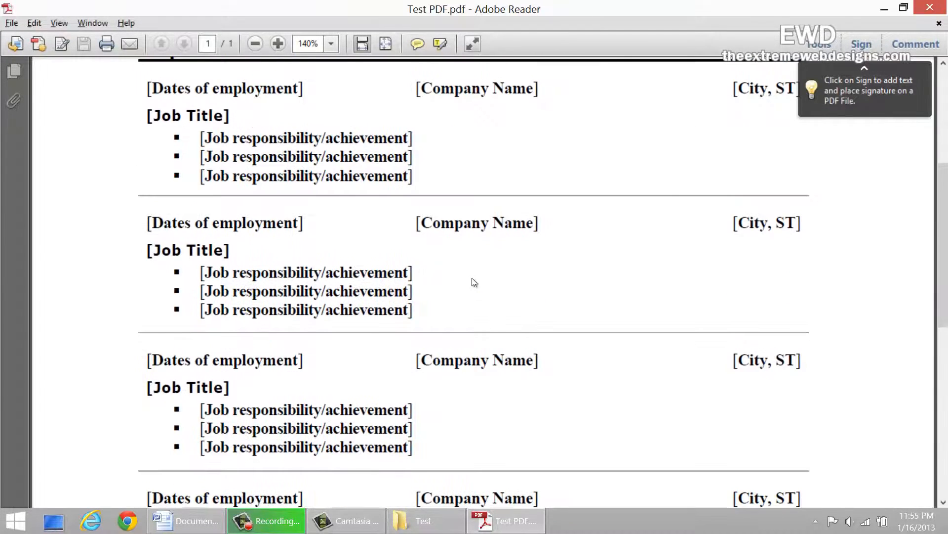
{"action": "scroll", "scroll_direction": "up", "scroll_amount": 3}
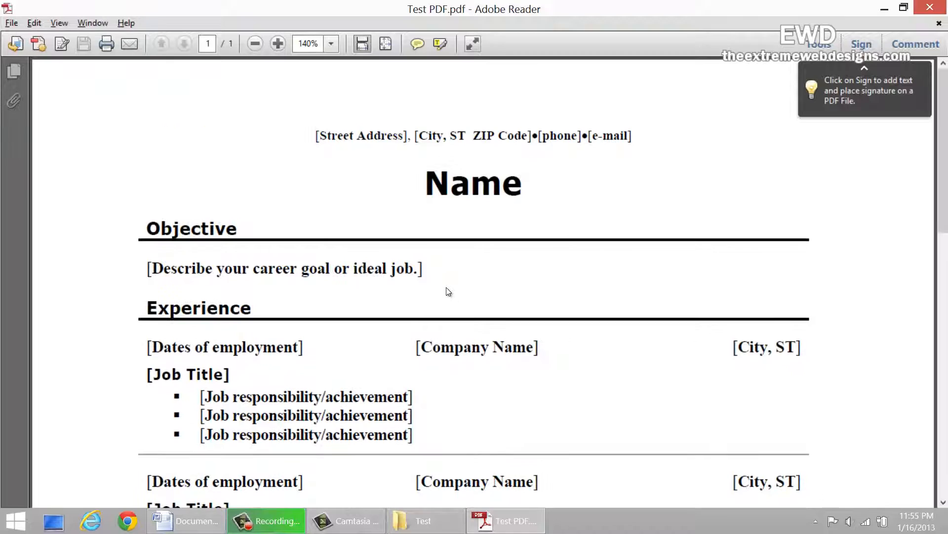